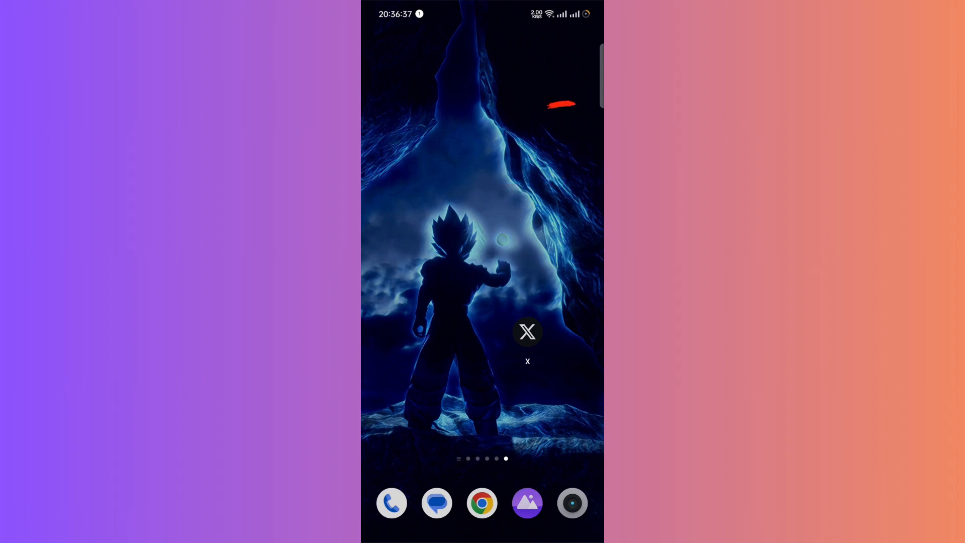
# Step: Launch the X app from the Android home screen to show the For you feed
pyautogui.click(527, 332)
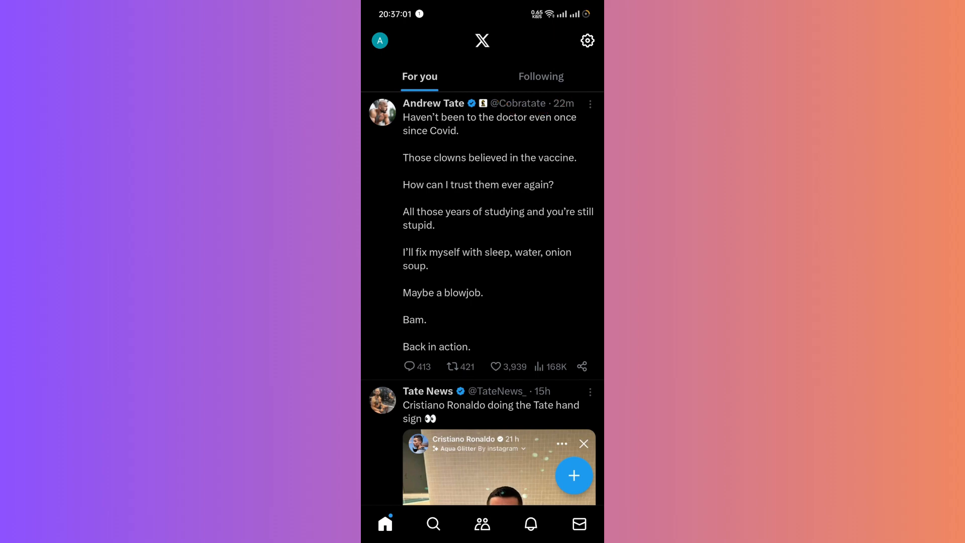
pyautogui.scroll(-3)
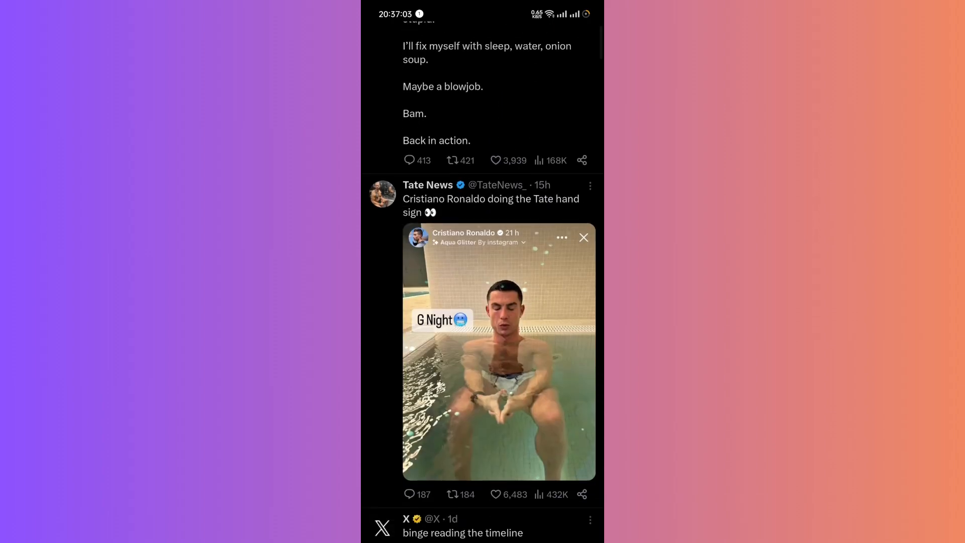
pyautogui.scroll(-3)
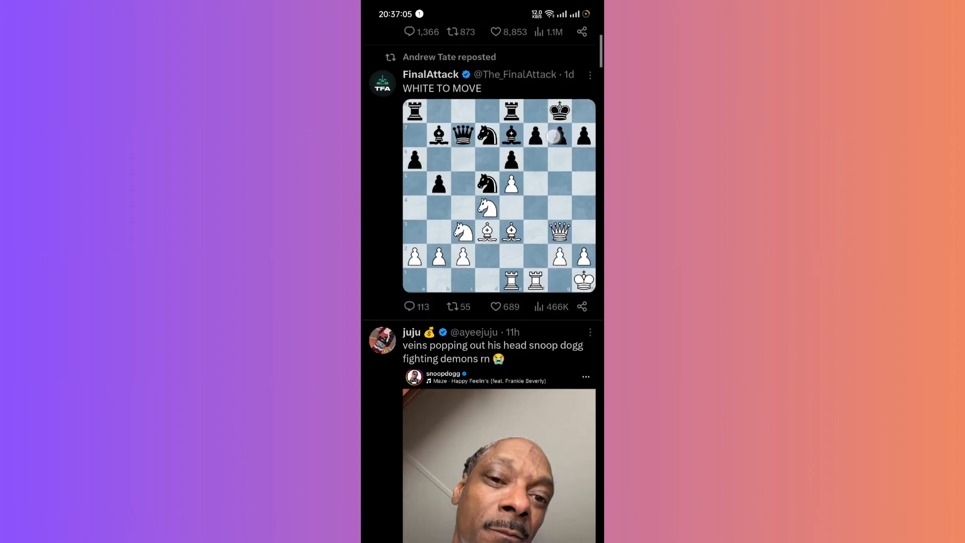
pyautogui.scroll(-3)
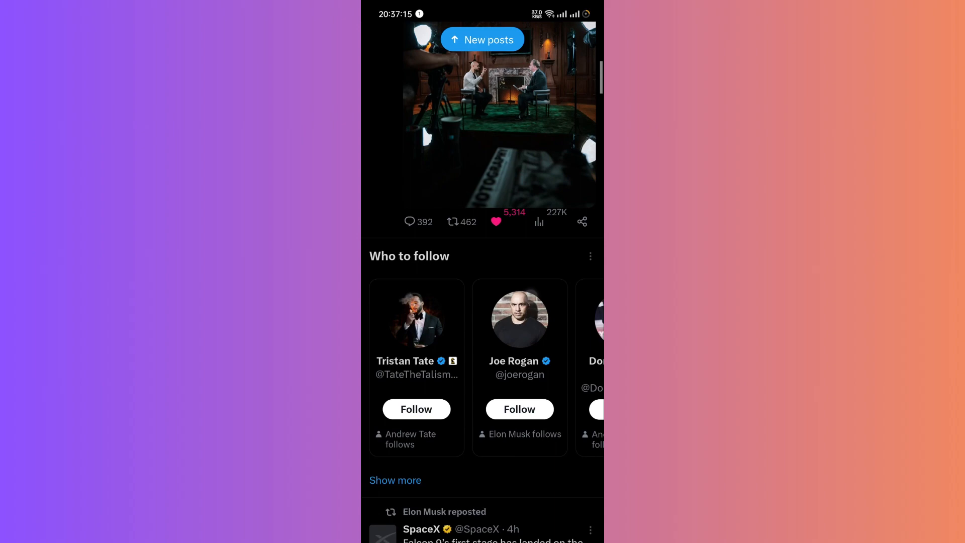
pyautogui.scroll(-3)
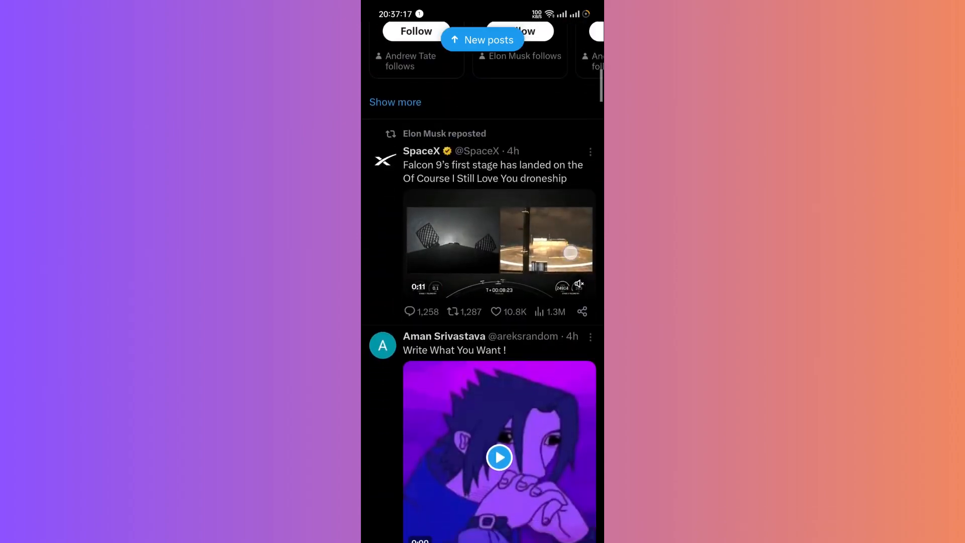
pyautogui.scroll(-3)
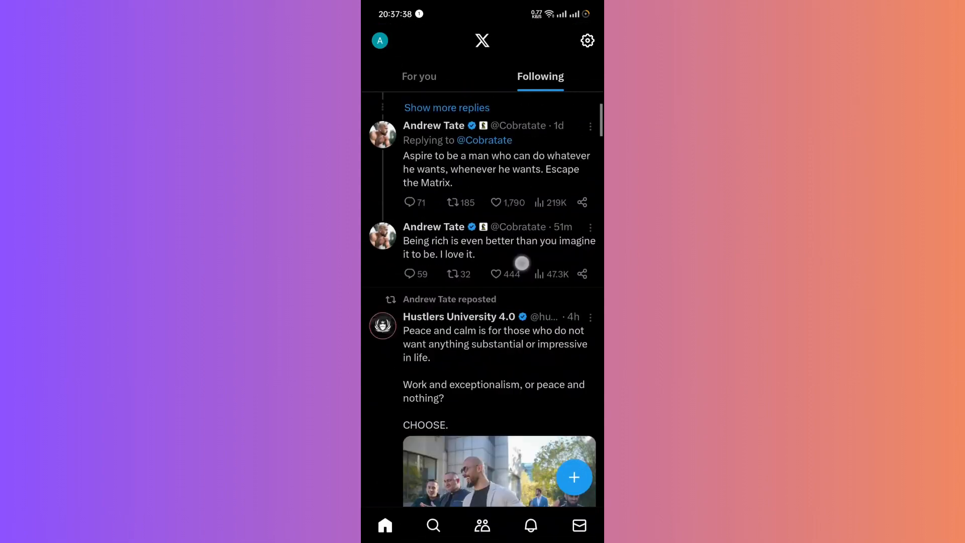
# Step: Scroll down the Following timeline of followed accounts
pyautogui.scroll(-3)
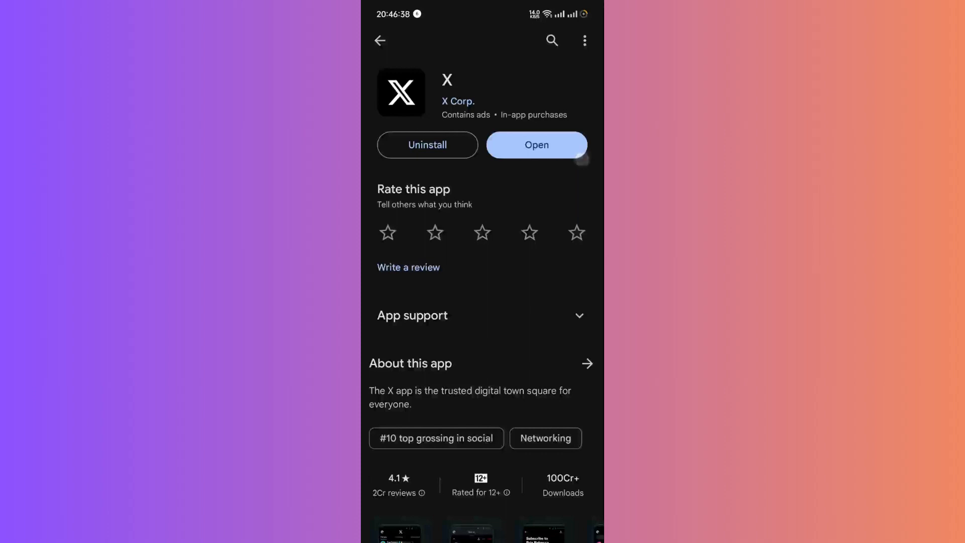
# Step: Launch X from its Play Store listing, returning to the teddy bear GIF reply draft
pyautogui.click(536, 145)
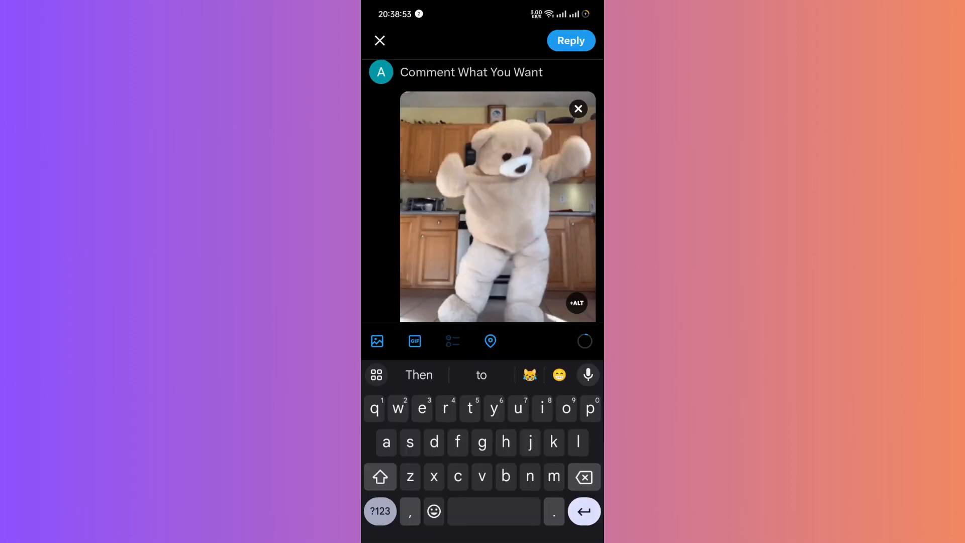
# Step: Send the 'Comment What You Want' reply with the teddy bear GIF
pyautogui.click(569, 40)
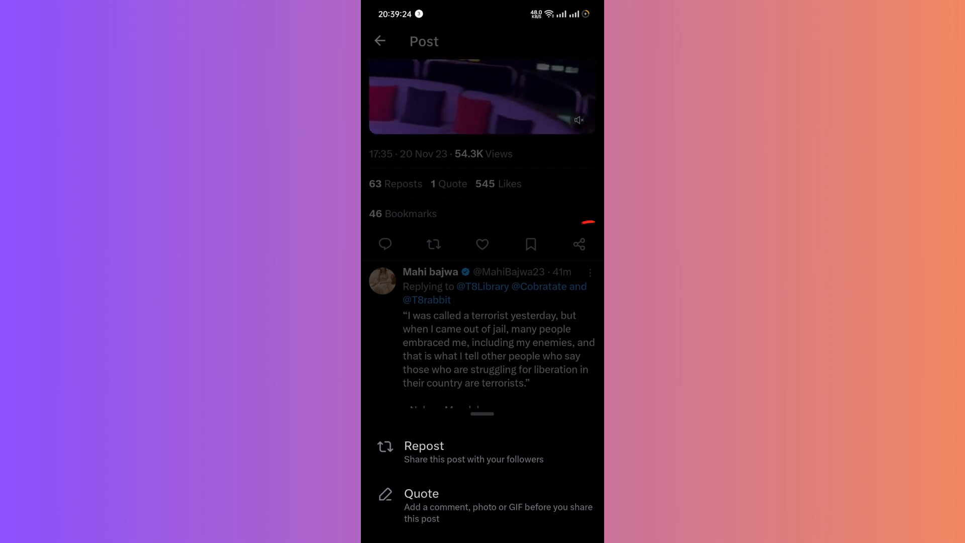
# Step: Like and bookmark the video post, then bring up its share sheet with the post link
pyautogui.click(481, 243)
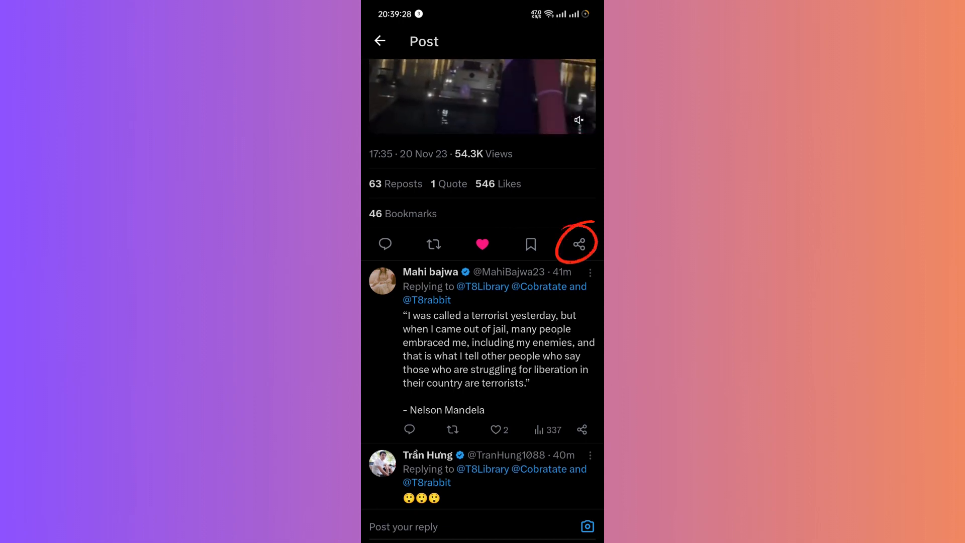
pyautogui.click(530, 245)
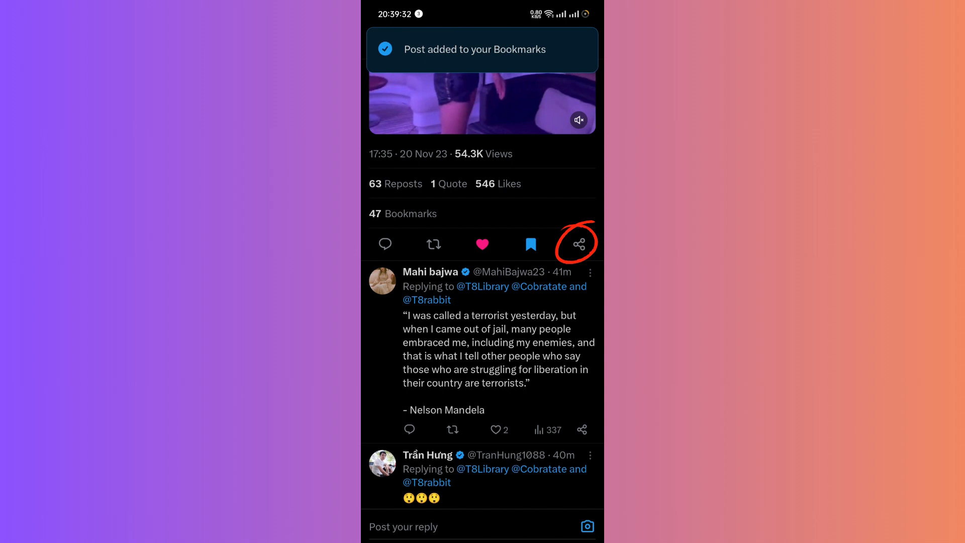
pyautogui.click(577, 244)
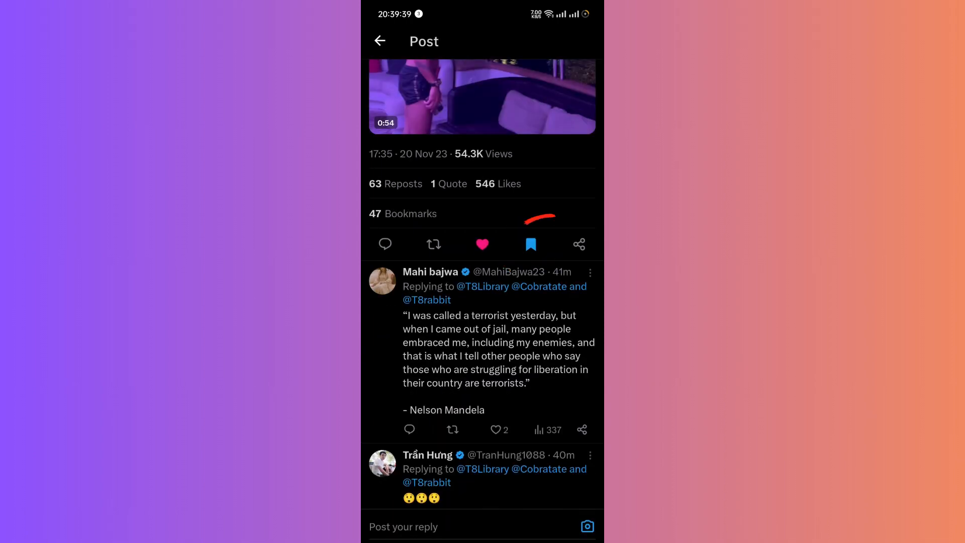
pyautogui.click(530, 244)
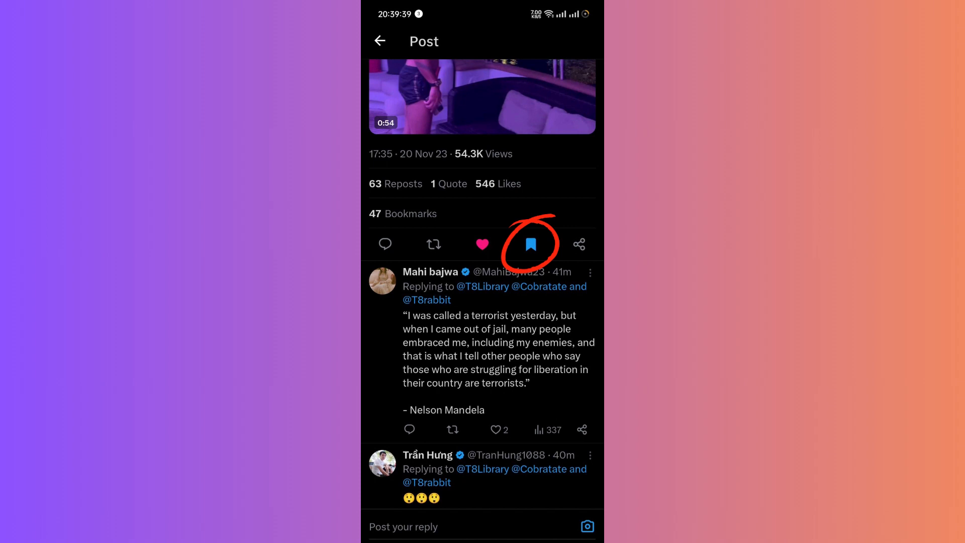
pyautogui.click(529, 244)
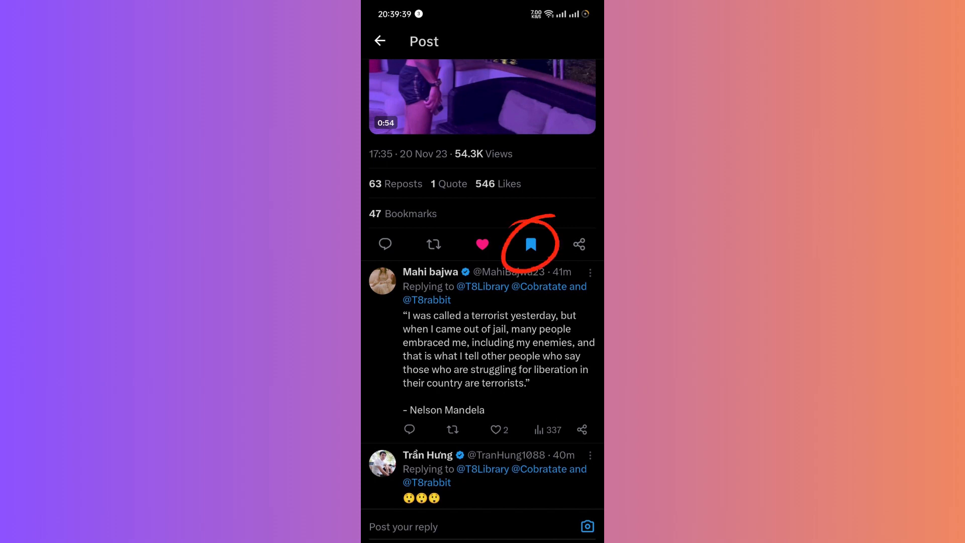
pyautogui.click(578, 243)
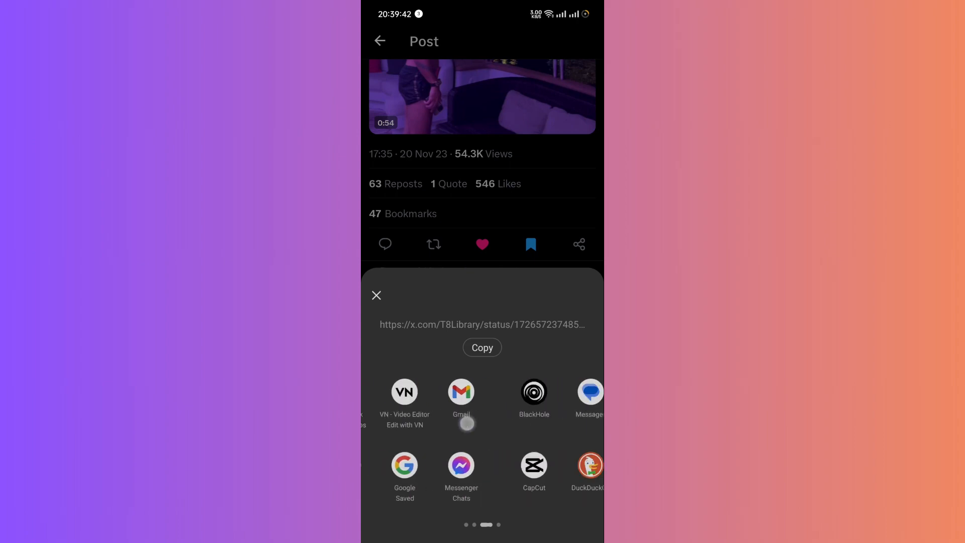
# Step: Dismiss the share sheet and revisit the RANT video post and the Following timeline
pyautogui.click(376, 295)
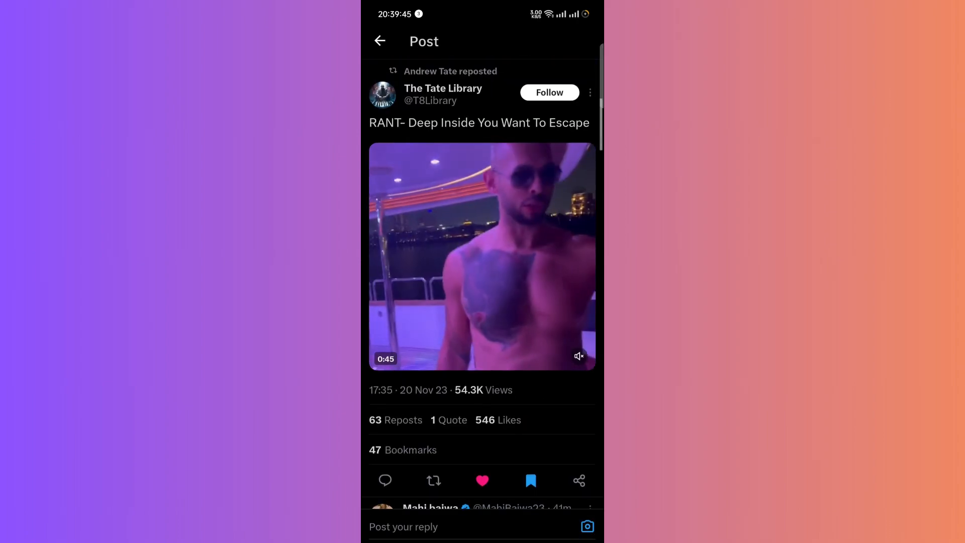
pyautogui.click(380, 40)
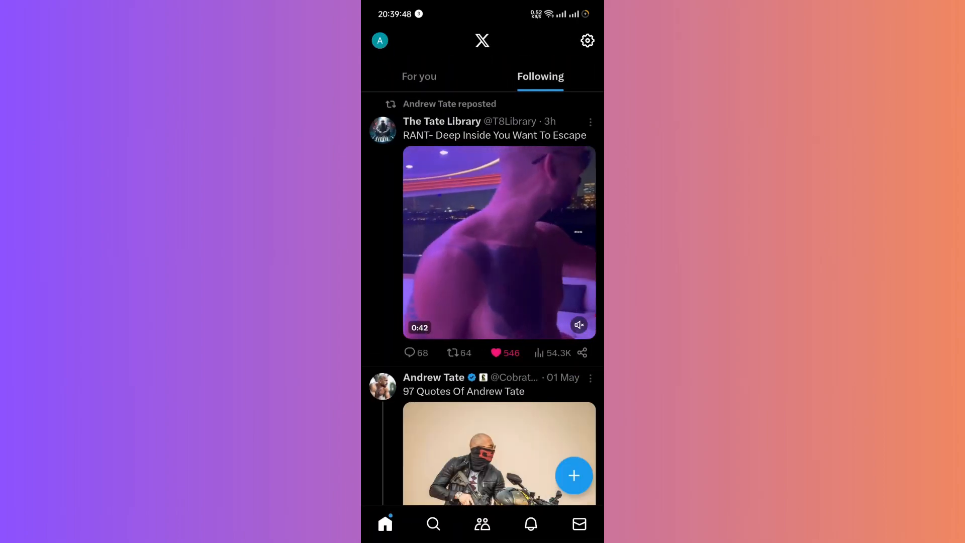
pyautogui.click(498, 135)
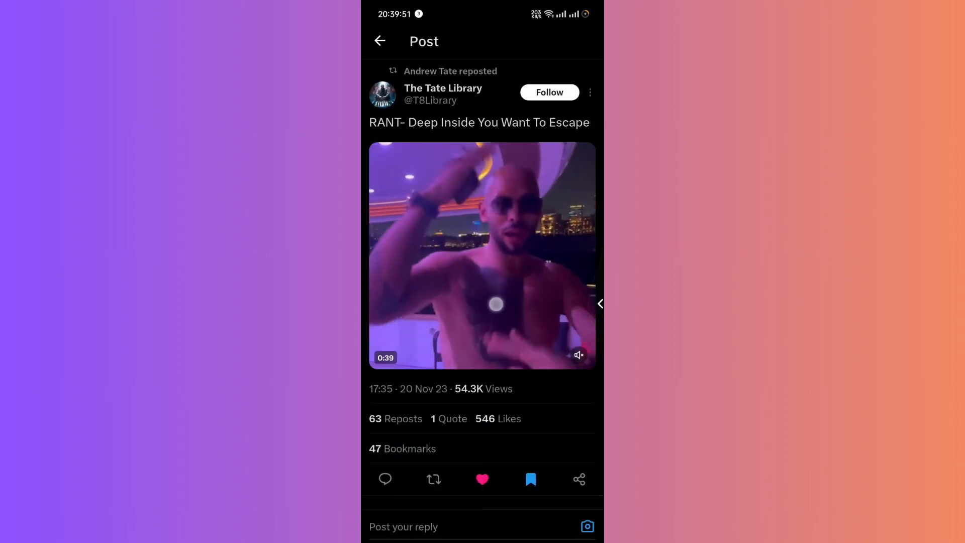
pyautogui.click(380, 41)
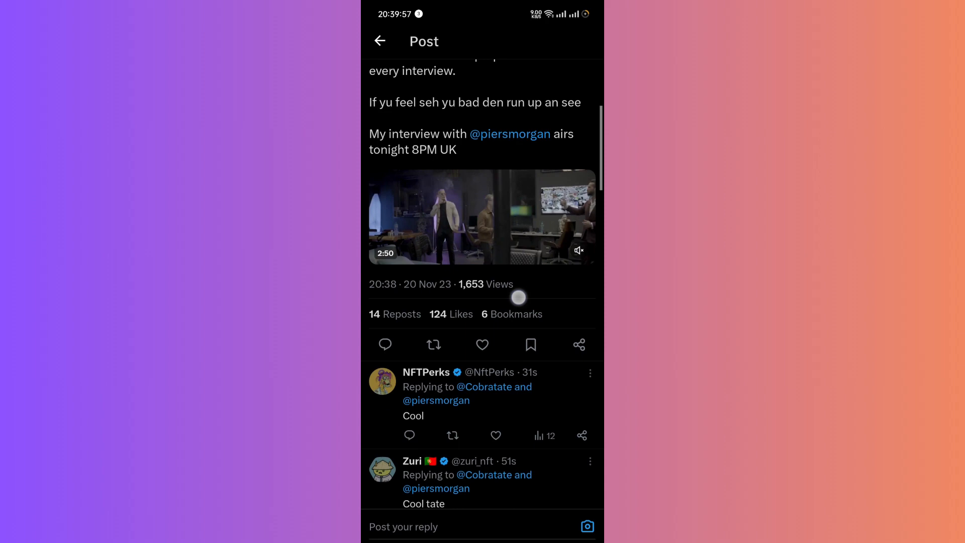
pyautogui.scroll(-3)
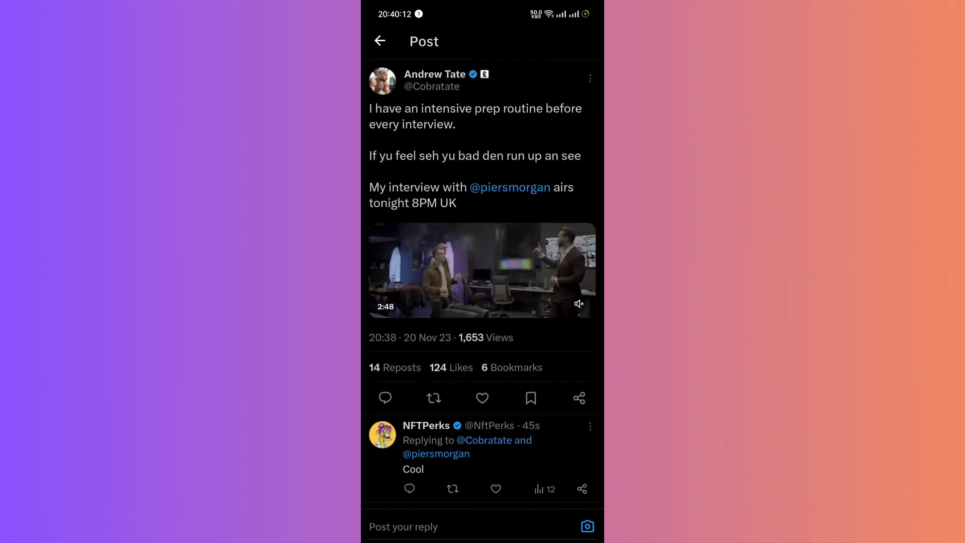
pyautogui.scroll(-3)
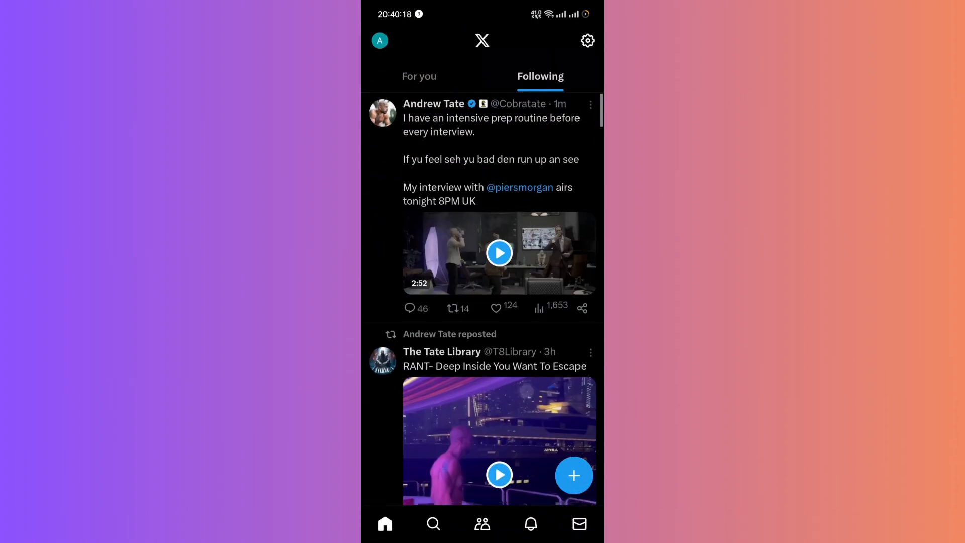
# Step: Switch to the For you feed and start a new post draft 'Post What You Want !'
pyautogui.click(419, 76)
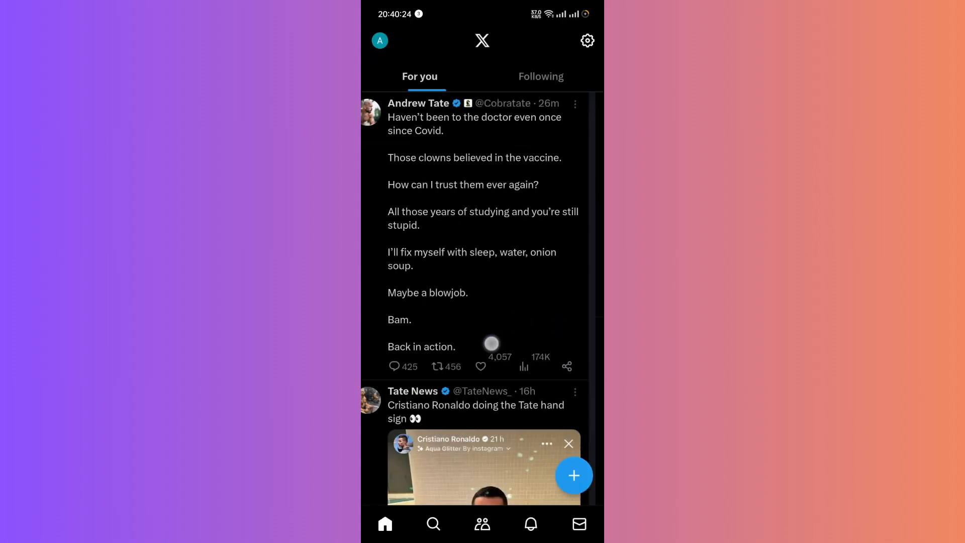
pyautogui.scroll(-3)
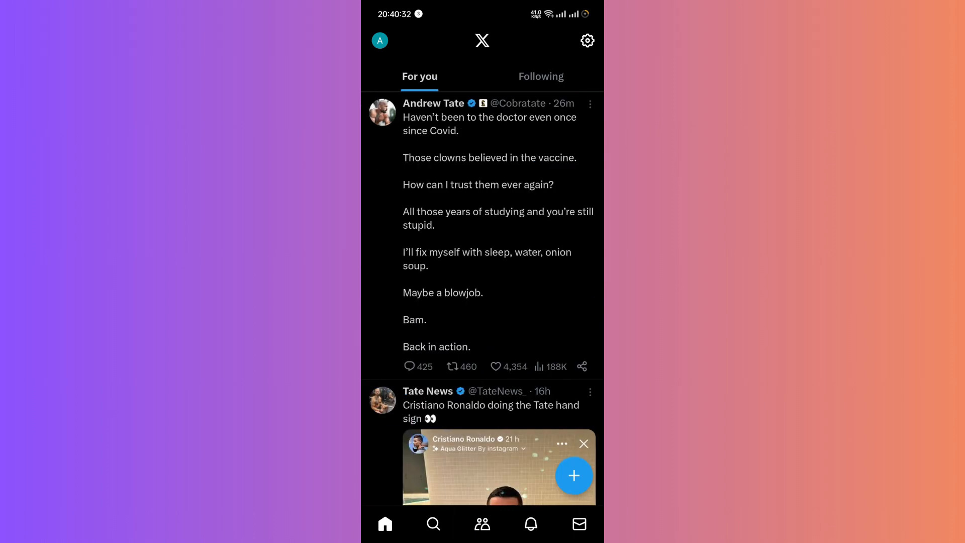
pyautogui.click(573, 475)
pyautogui.write('Post What You Want !')
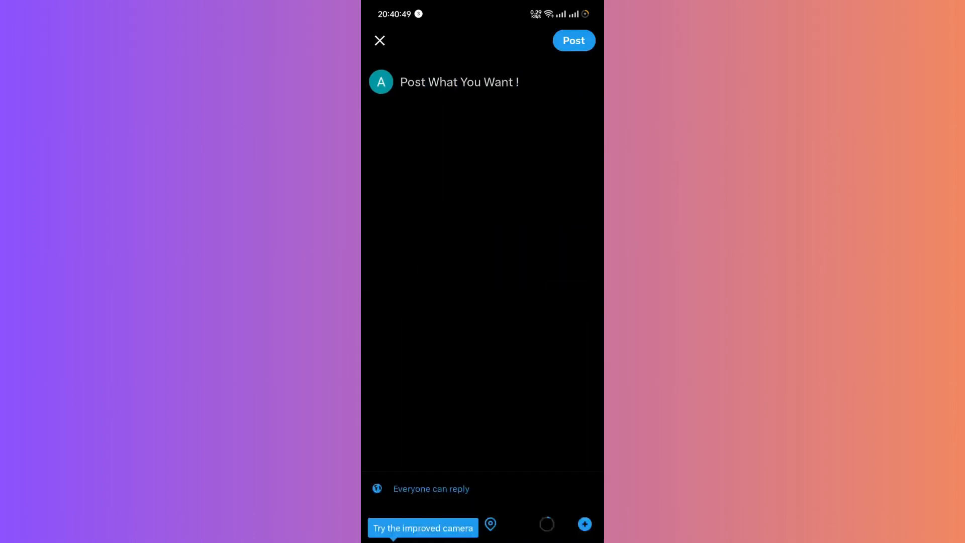
# Step: Allow Everyone to reply, attach the anime video and teddy bear GIF, and publish the post
pyautogui.click(431, 489)
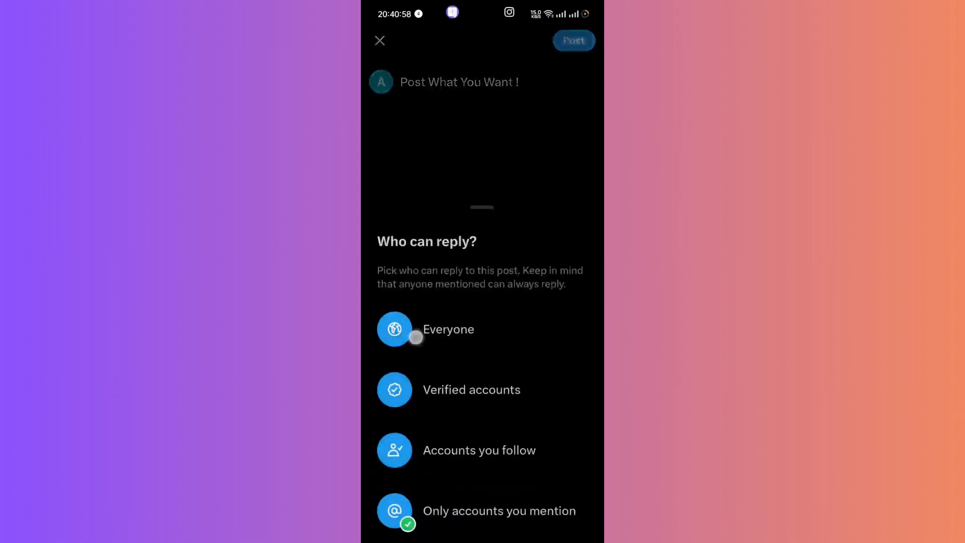
pyautogui.click(448, 329)
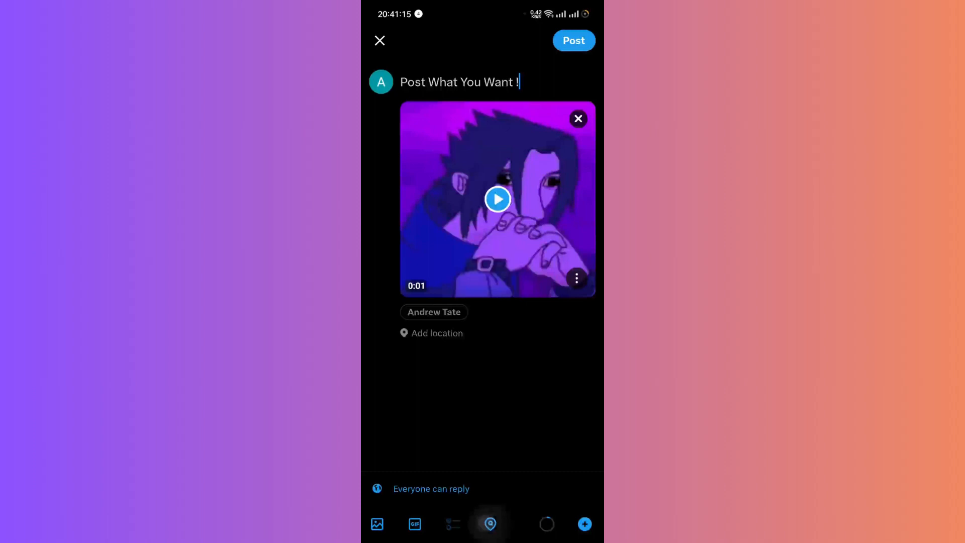
pyautogui.click(414, 524)
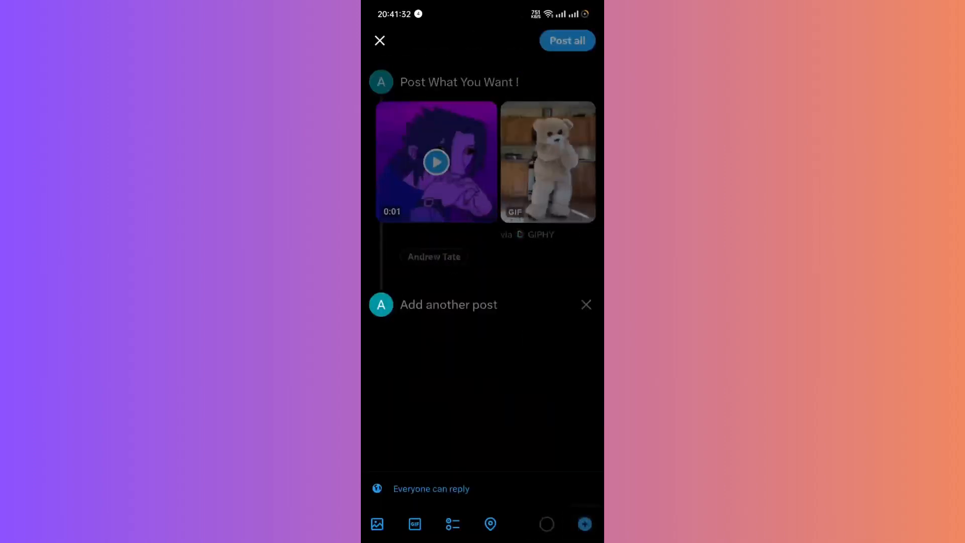
pyautogui.click(566, 40)
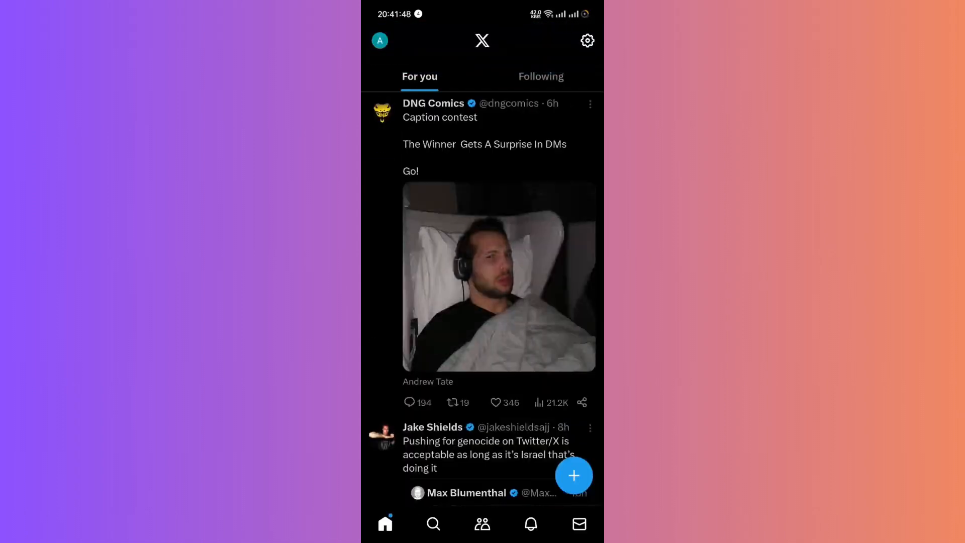
pyautogui.click(380, 40)
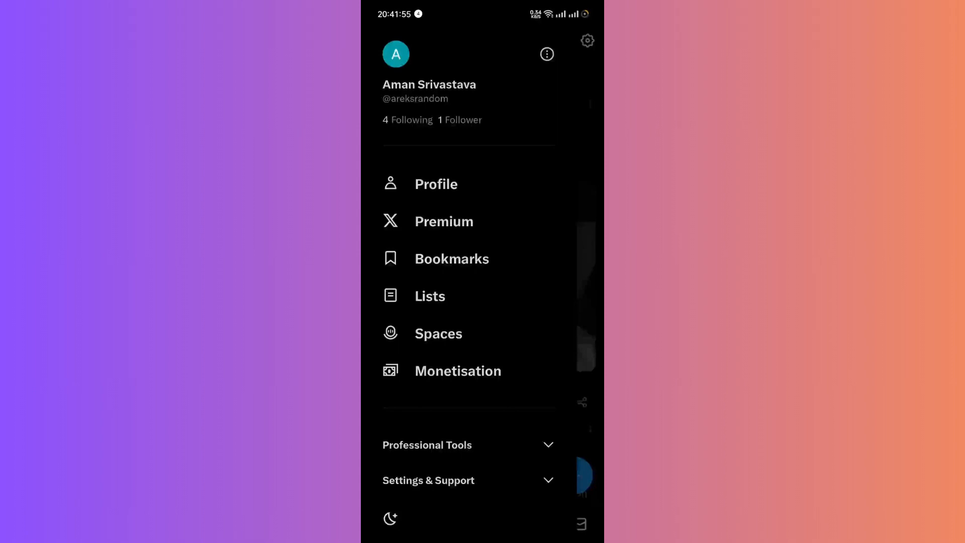
# Step: Open your own profile page from the side navigation drawer
pyautogui.click(390, 518)
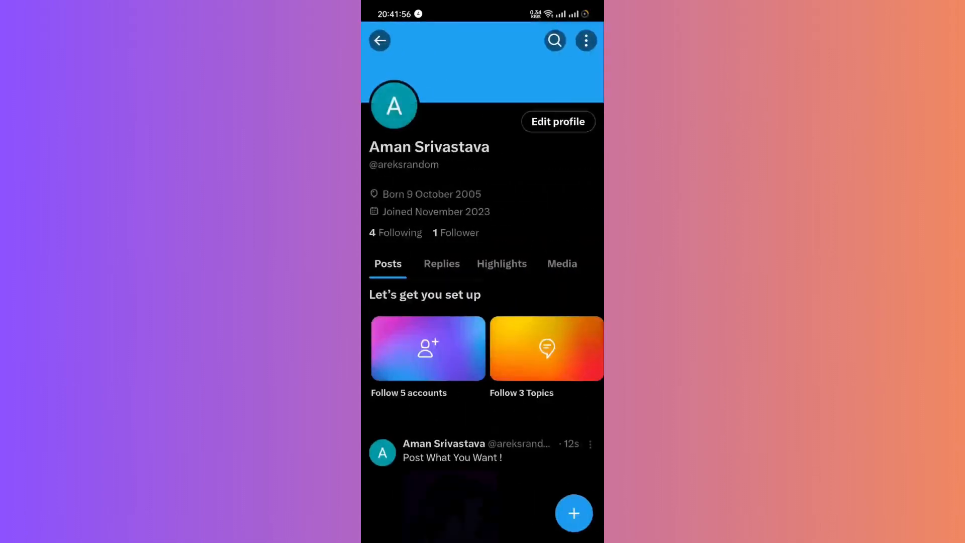
# Step: Scroll down your profile past the 'Post What You Want !' post
pyautogui.scroll(-3)
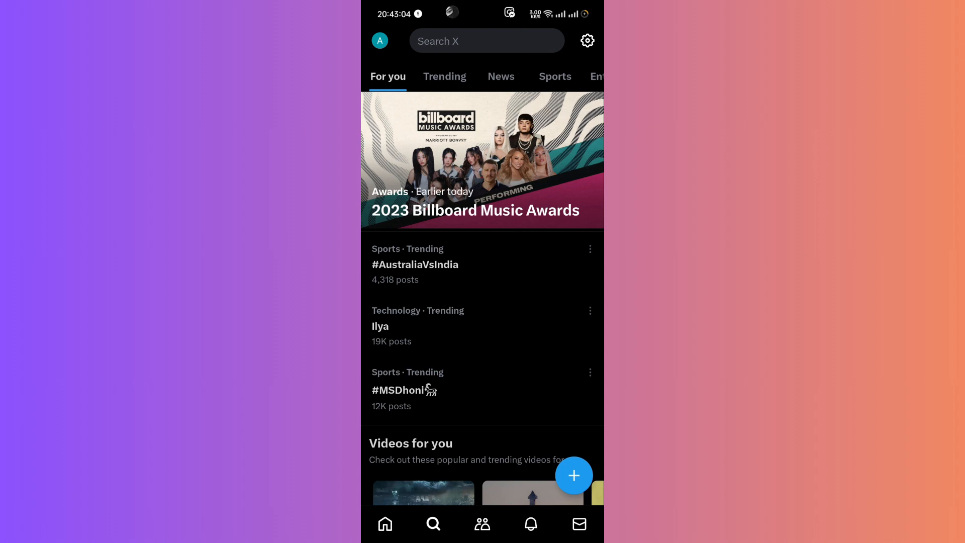
# Step: Start entering 'sample' as the query in the Search X field
pyautogui.click(487, 40)
pyautogui.write('sample')
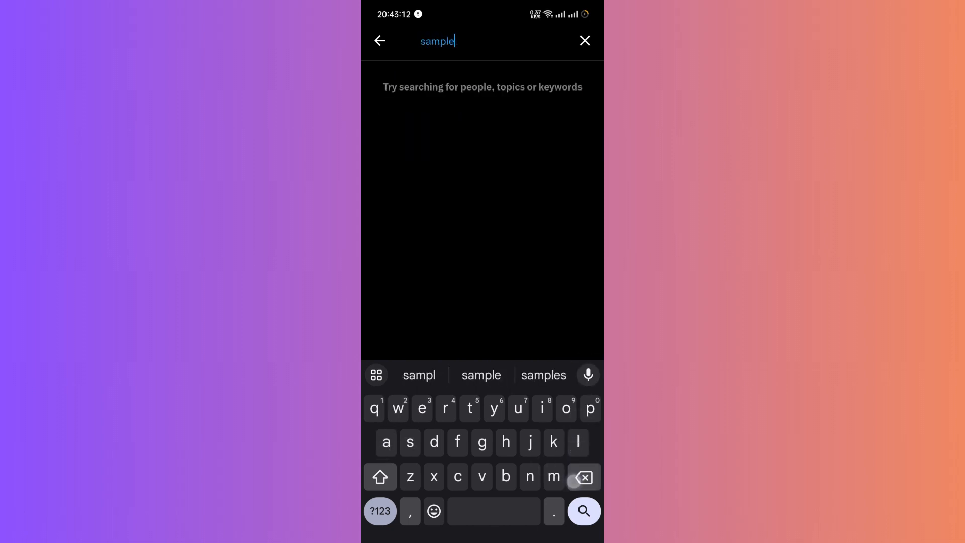
# Step: Show accounts matching 'sample' and go to the WhoSampled profile
pyautogui.click(583, 511)
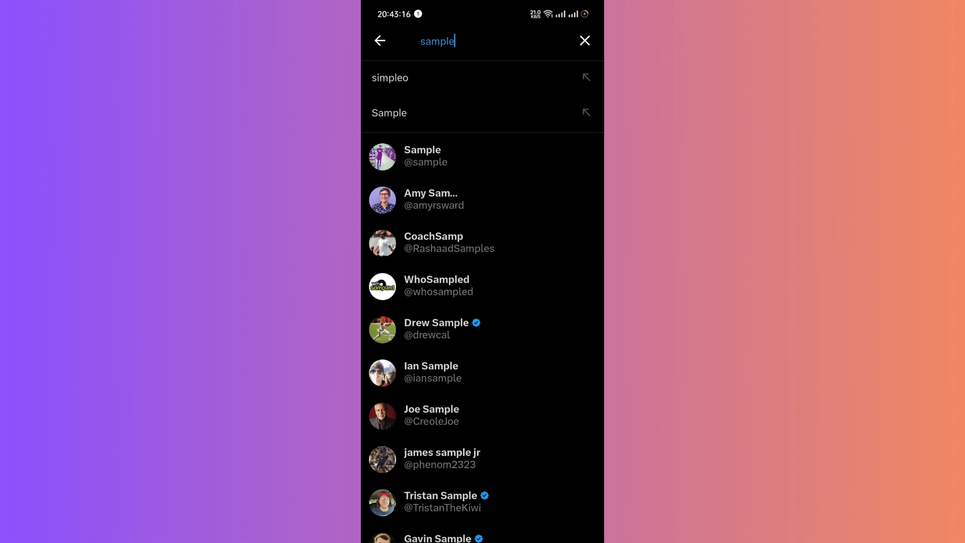
pyautogui.click(436, 285)
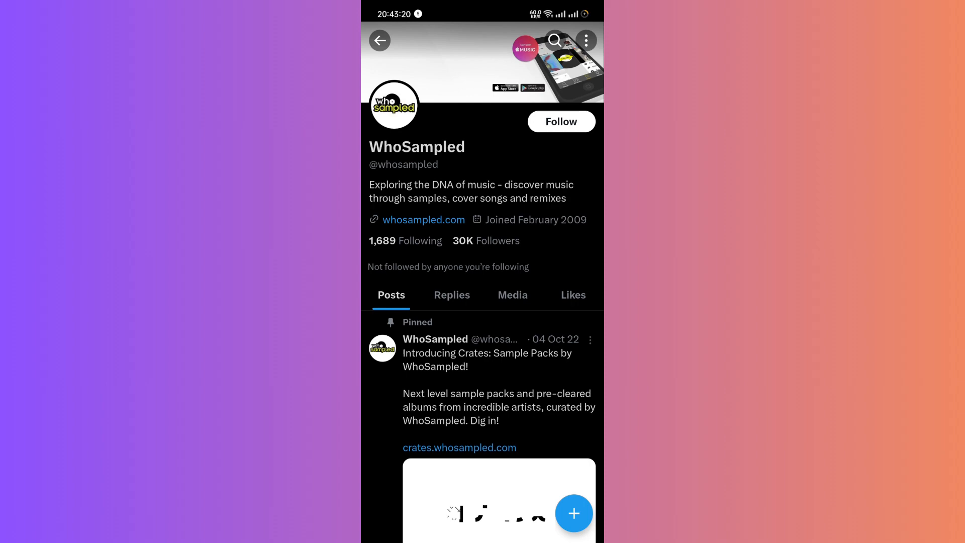
# Step: Follow WhoSampled and set its notifications to live video only
pyautogui.click(559, 122)
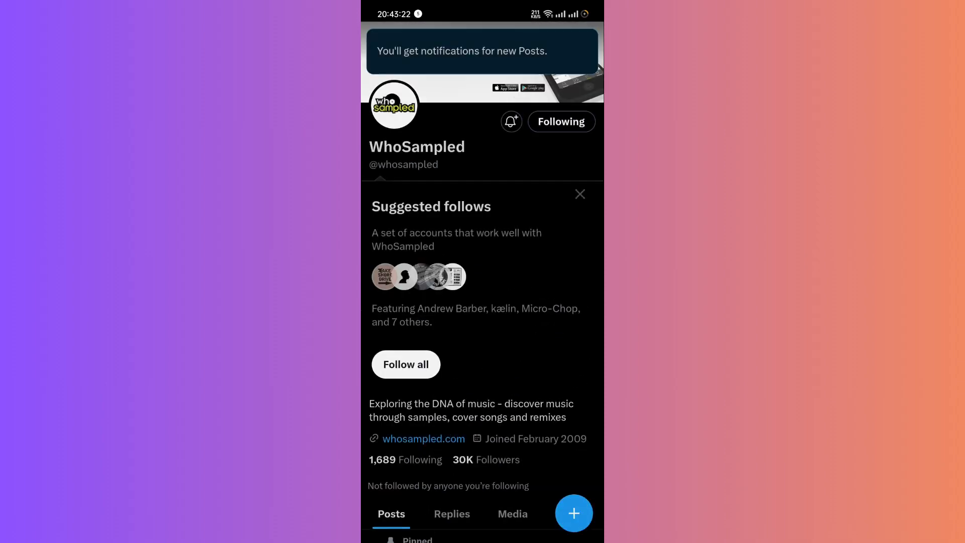
pyautogui.click(510, 121)
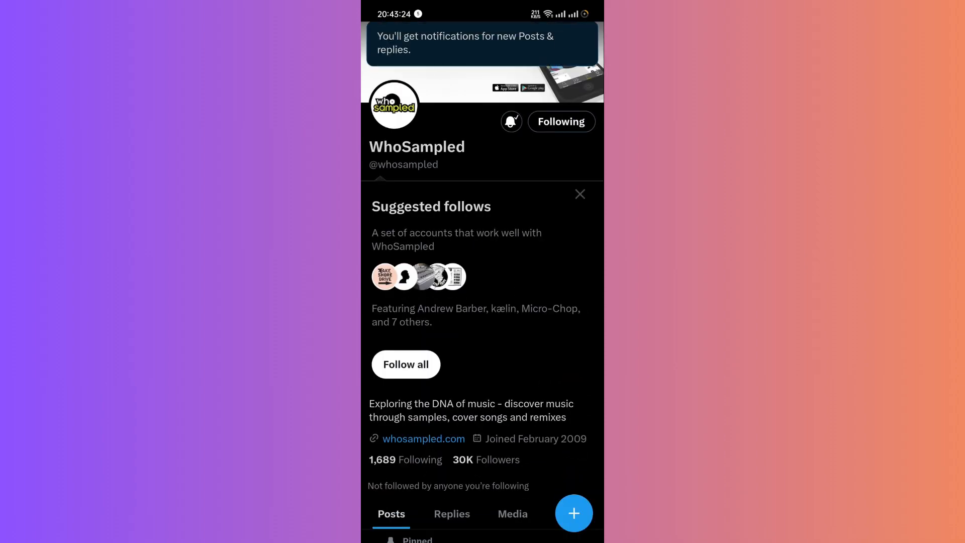
pyautogui.click(511, 121)
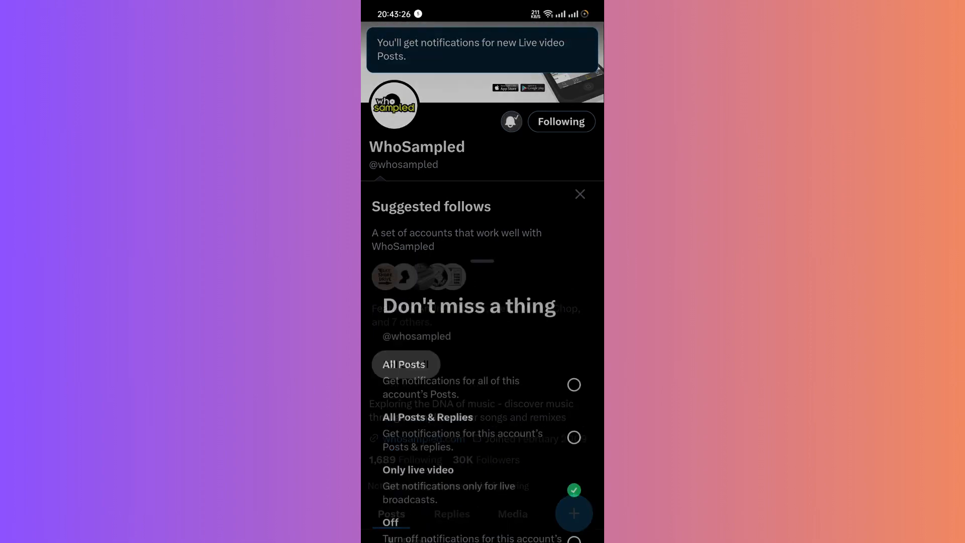
# Step: Return to Explore, view the Entertainment trending topics, then head to Communities
pyautogui.click(390, 522)
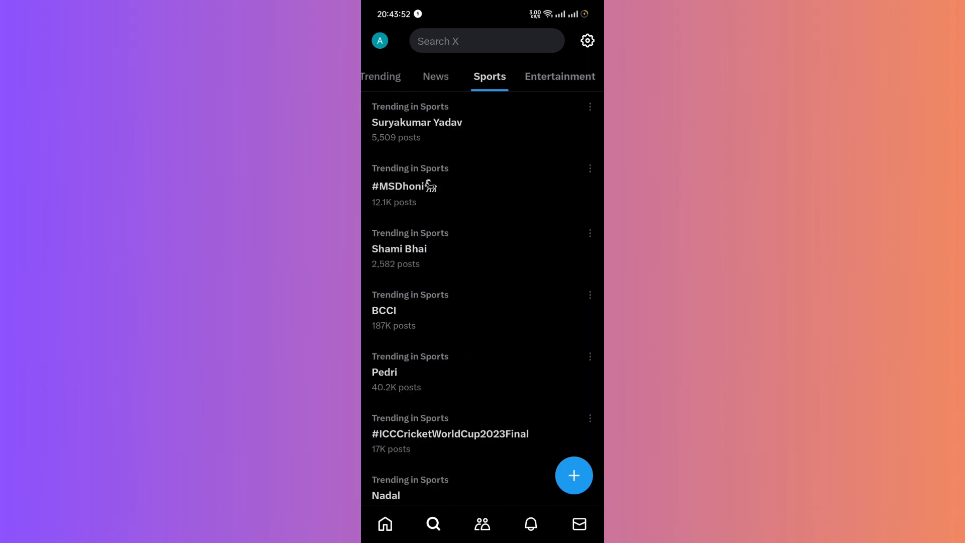
pyautogui.click(560, 77)
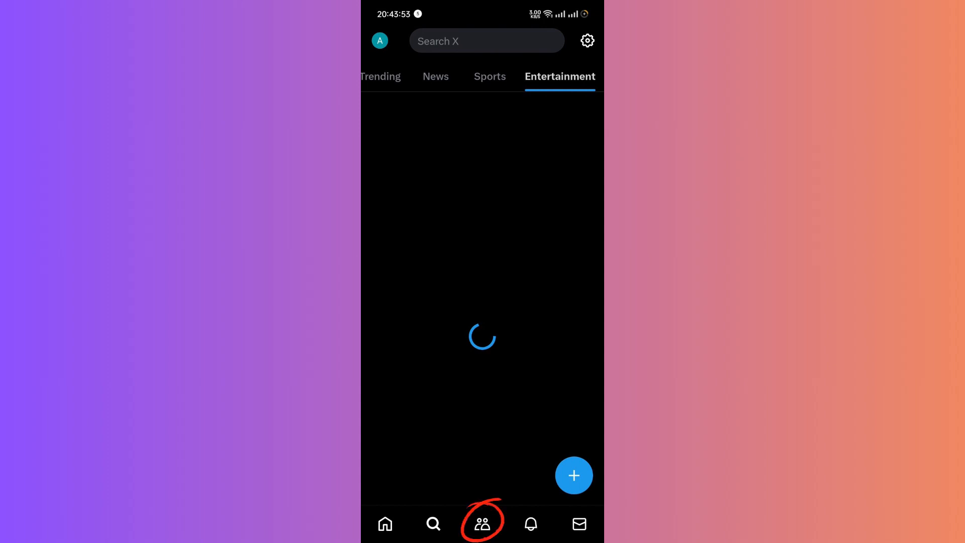
pyautogui.click(482, 524)
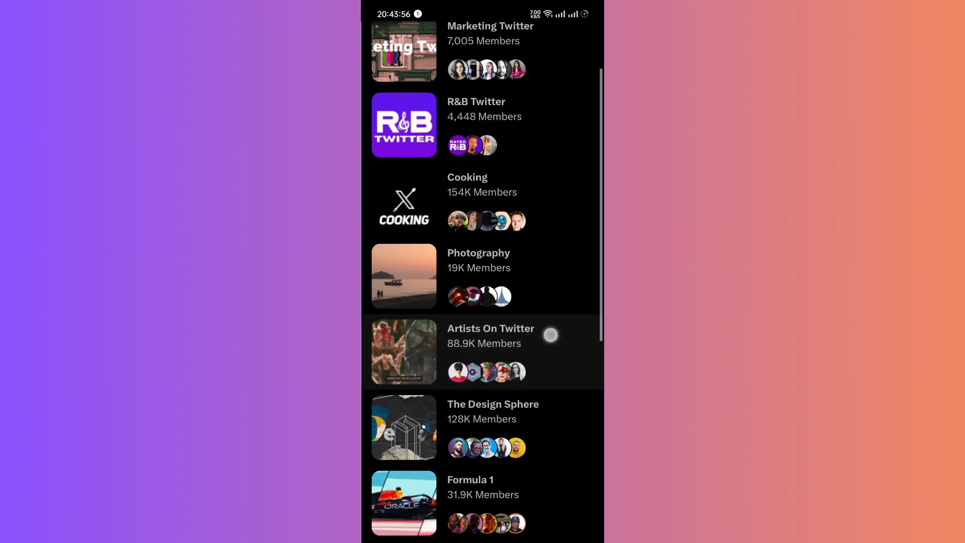
# Step: Scroll through the Discover new Communities list and go to Notifications
pyautogui.scroll(-3)
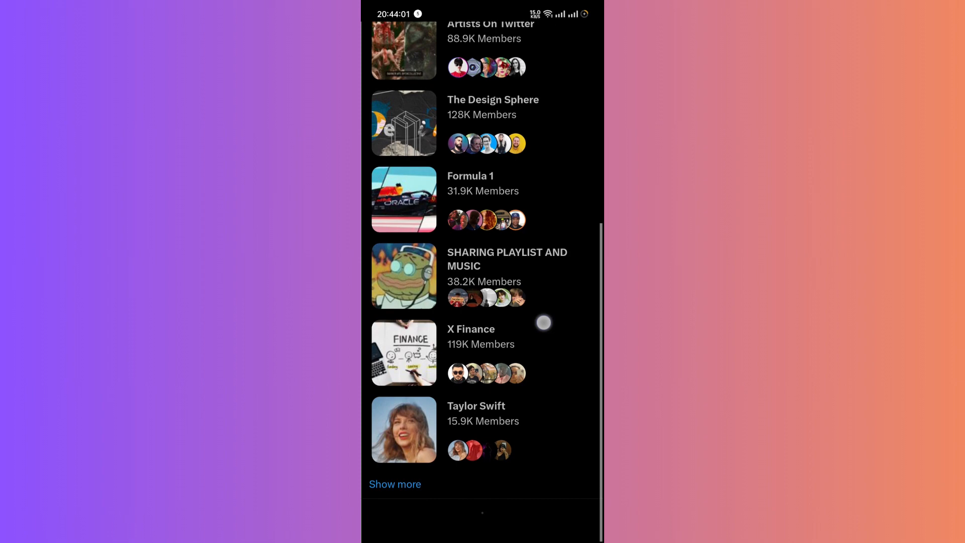
pyautogui.scroll(-3)
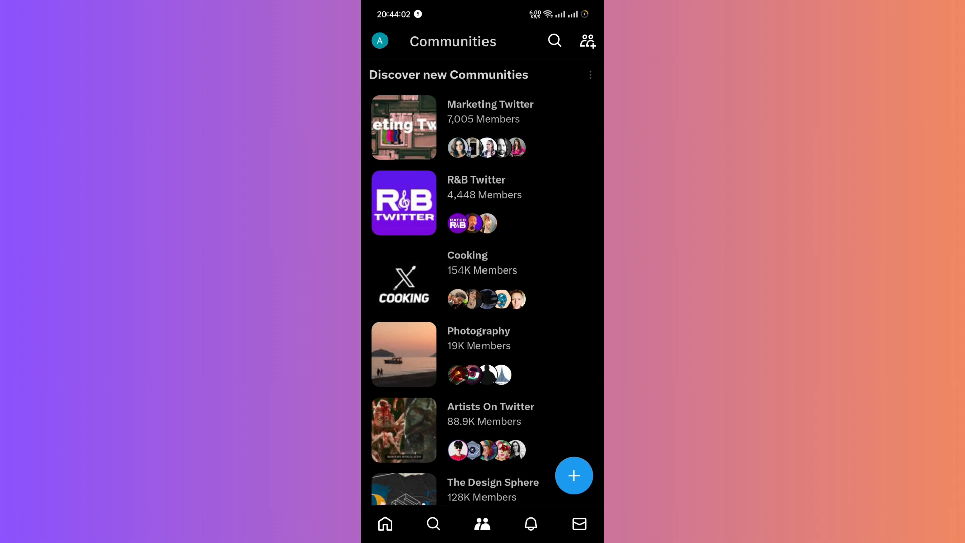
pyautogui.click(530, 524)
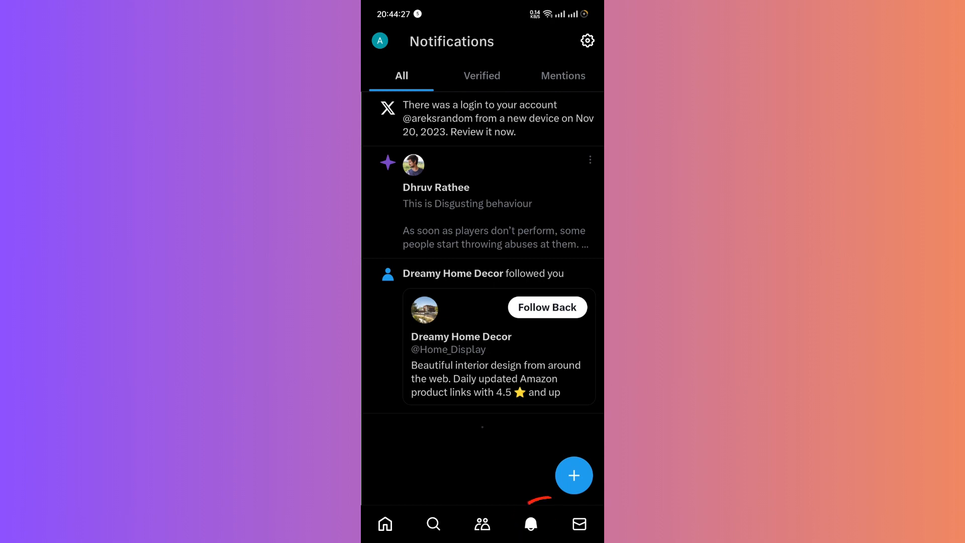
# Step: In Notifications, switch to the Mentions section
pyautogui.click(531, 523)
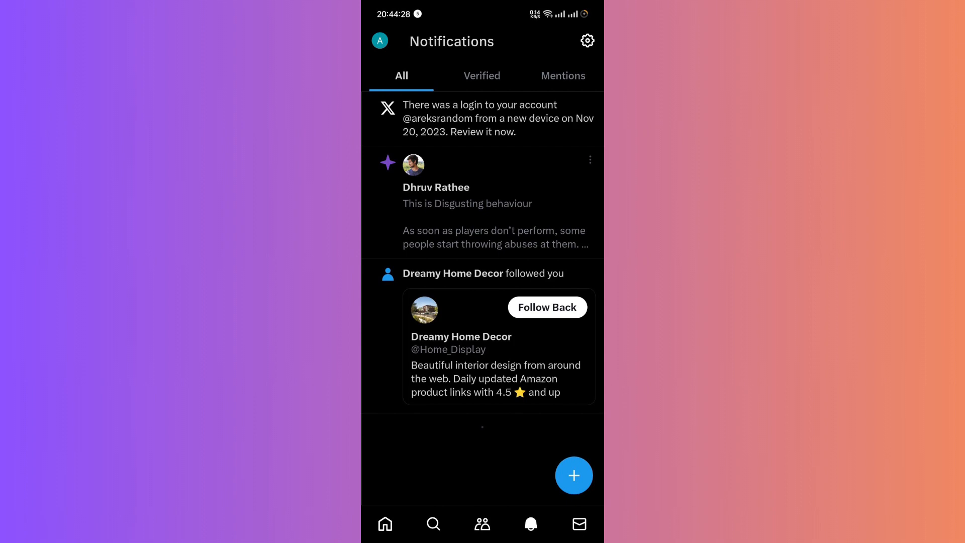
pyautogui.click(563, 76)
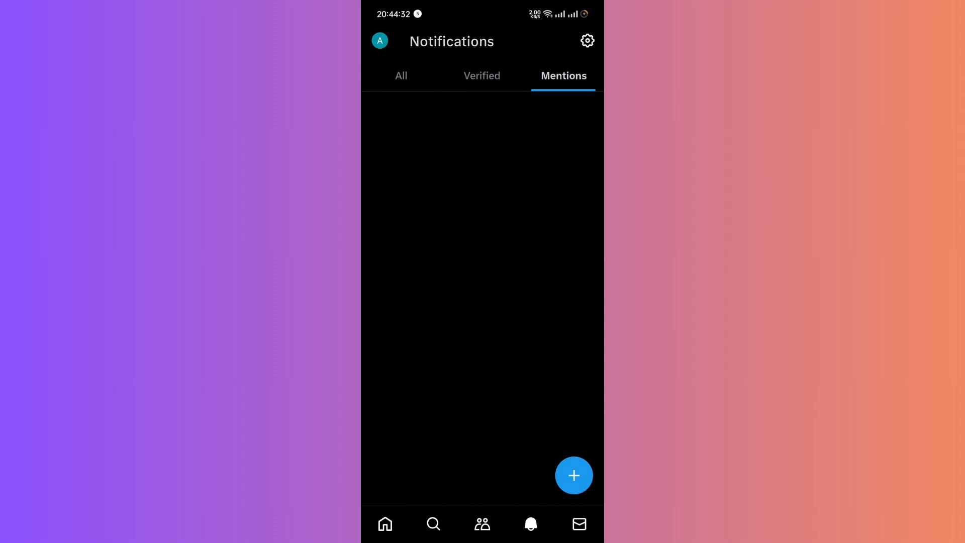
pyautogui.click(563, 75)
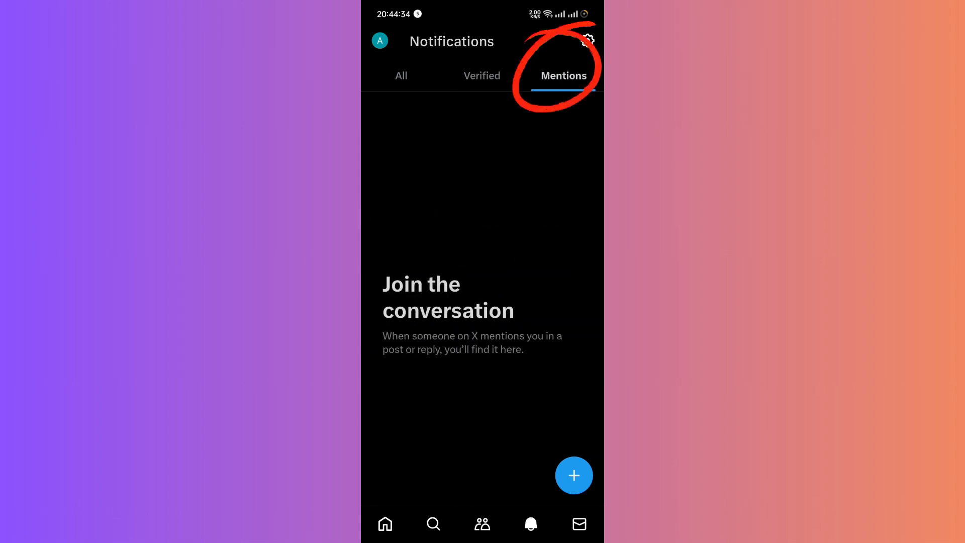
# Step: View the Verified section, then return to the empty Mentions list
pyautogui.click(481, 76)
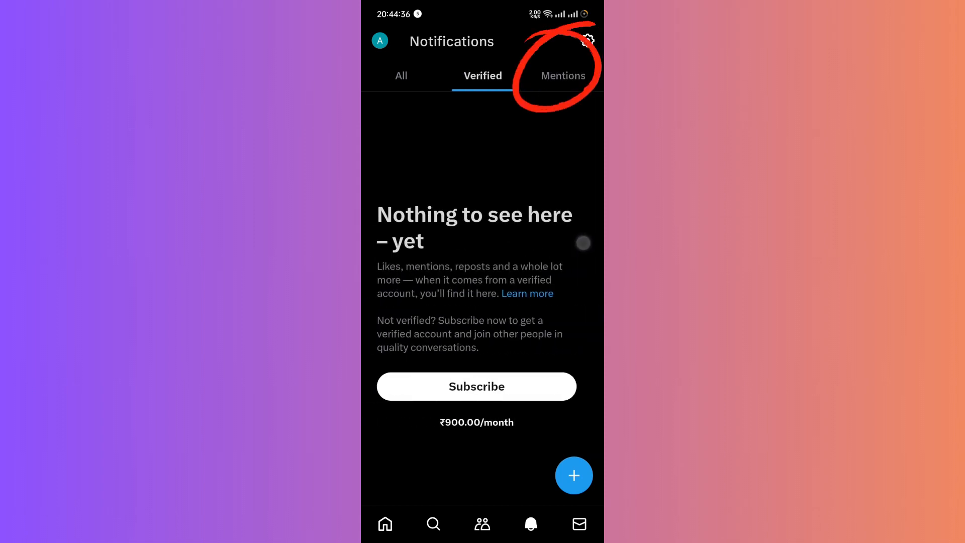
pyautogui.click(562, 76)
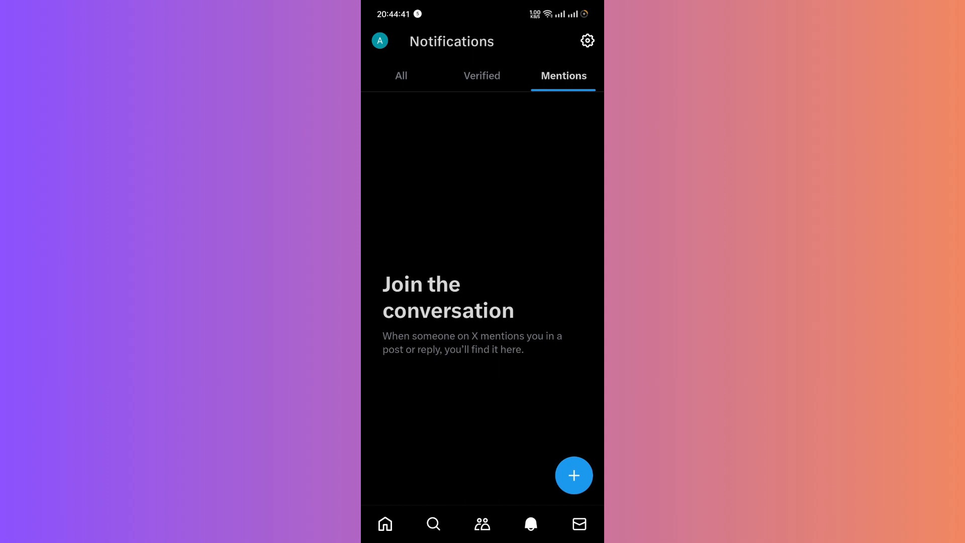
pyautogui.click(579, 523)
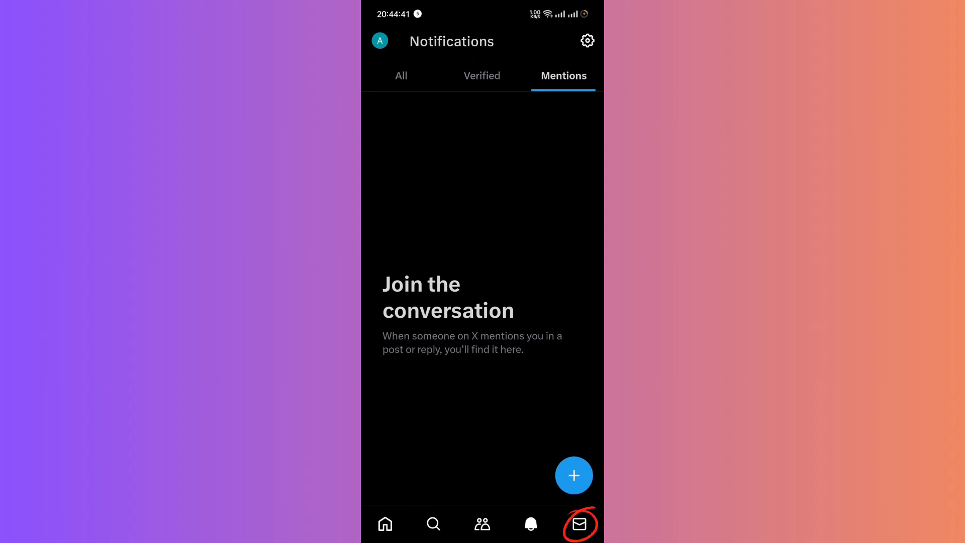
# Step: Go to the Direct Messages inbox, showing the empty 'Welcome to your inbox!' screen
pyautogui.click(579, 524)
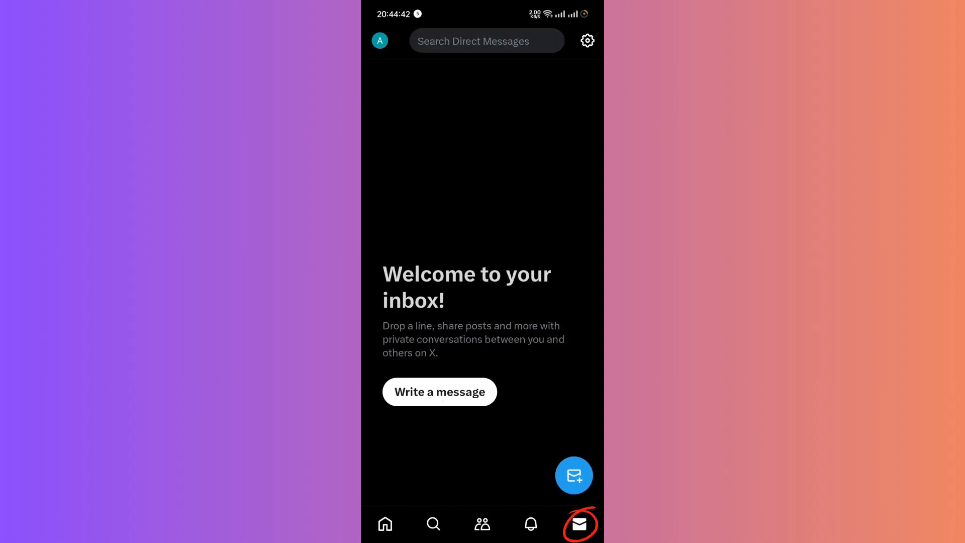
pyautogui.click(530, 523)
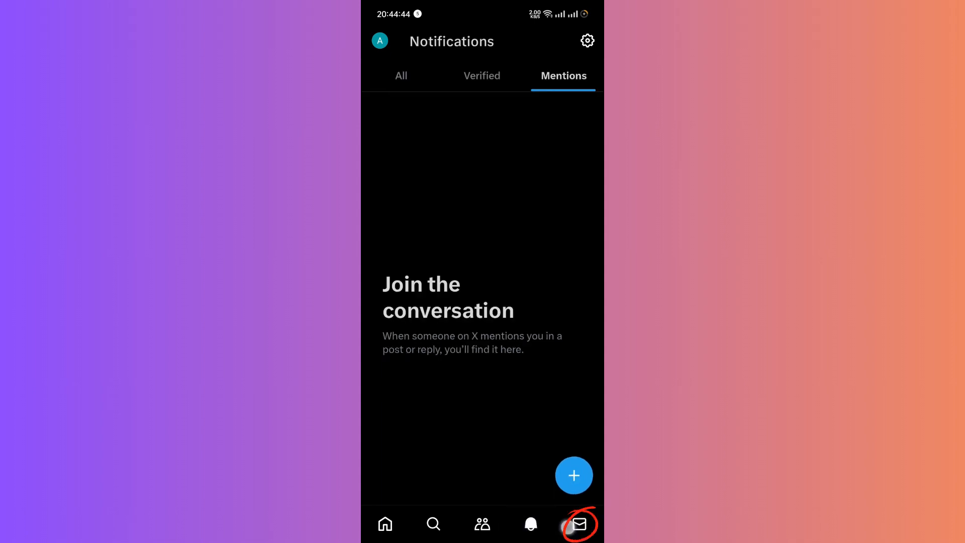
pyautogui.click(579, 524)
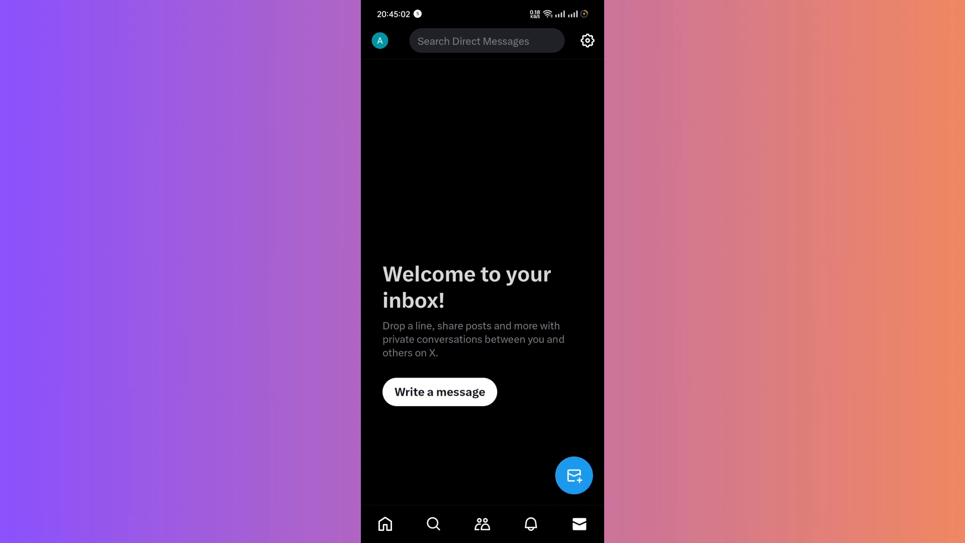
pyautogui.click(579, 523)
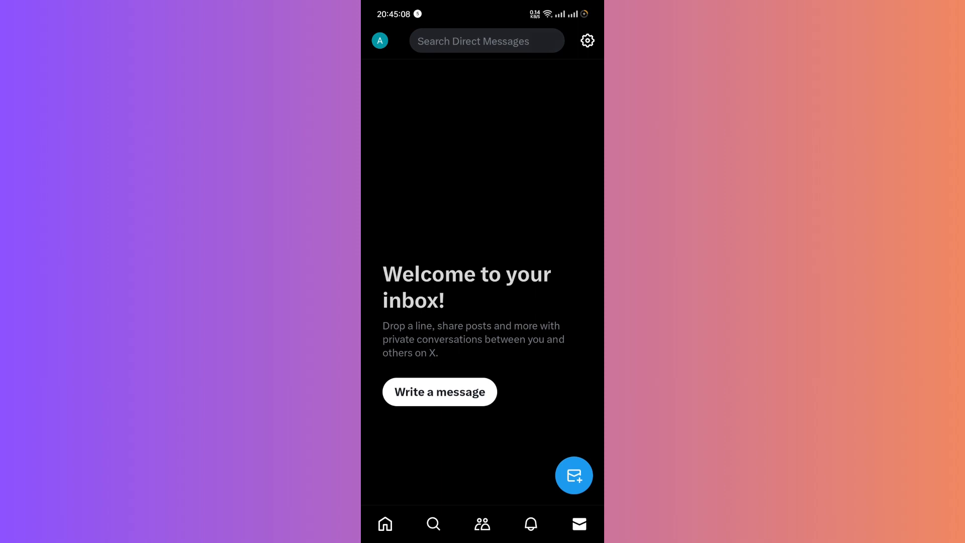
# Step: Go to your own profile and scroll down to the Who to follow suggestions
pyautogui.click(380, 40)
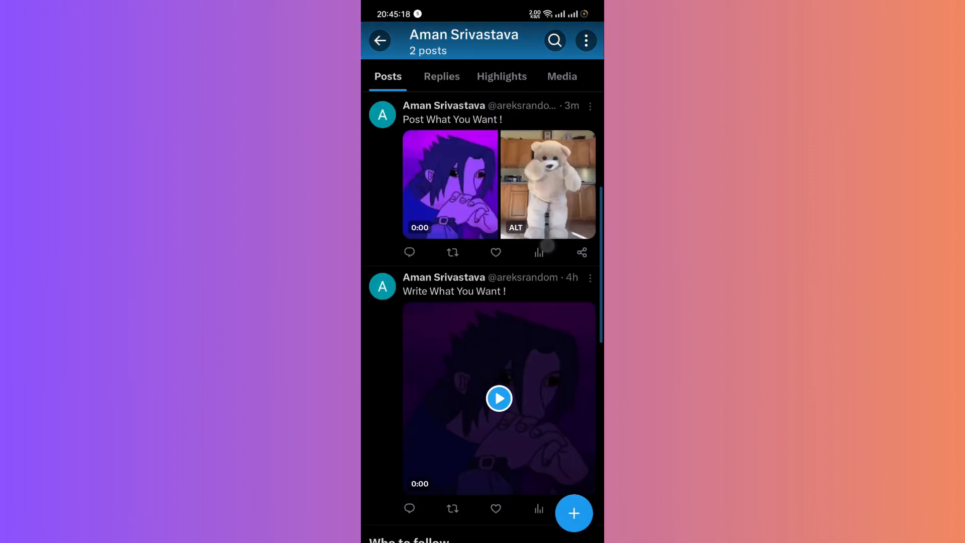
pyautogui.scroll(-3)
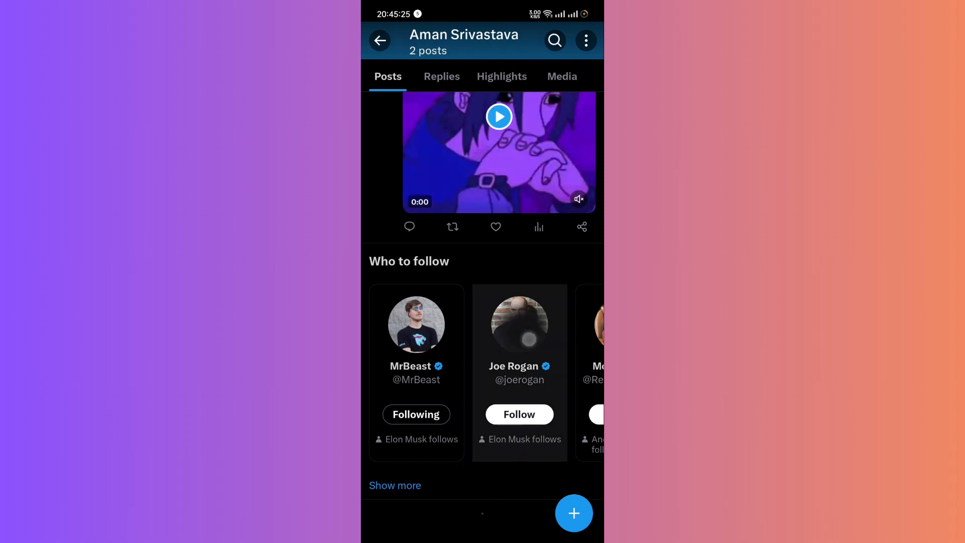
# Step: Follow the suggested Joe Rogan account and bring up its Share, Mute, Block, Report options
pyautogui.click(518, 366)
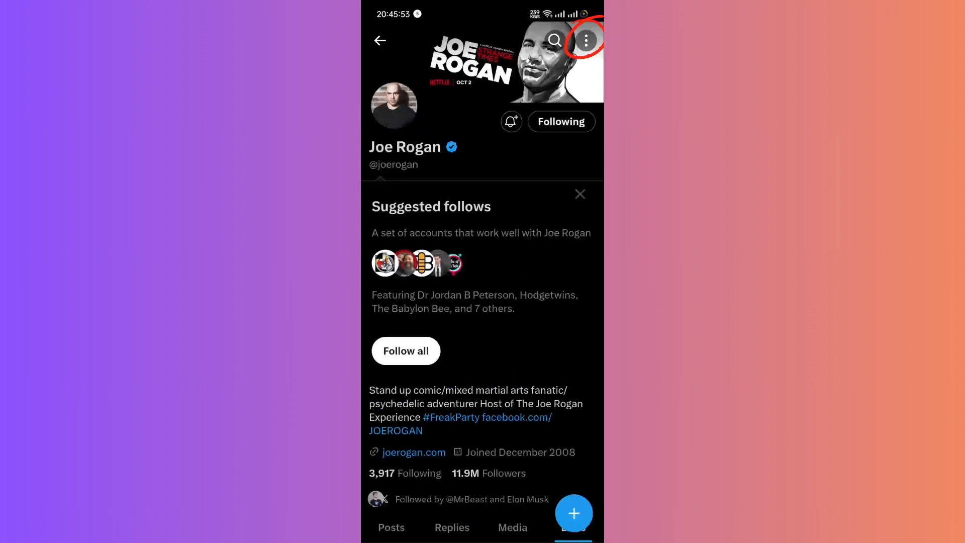
pyautogui.click(584, 40)
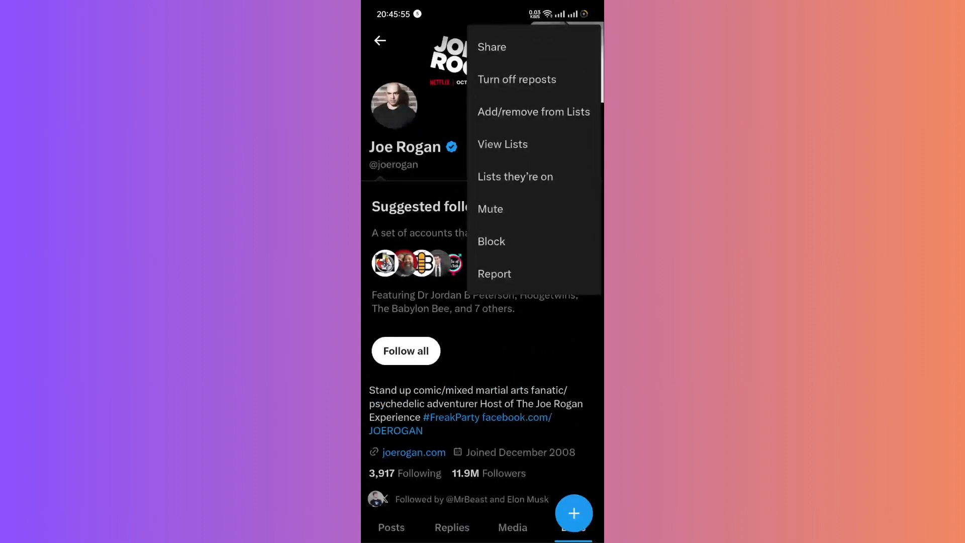